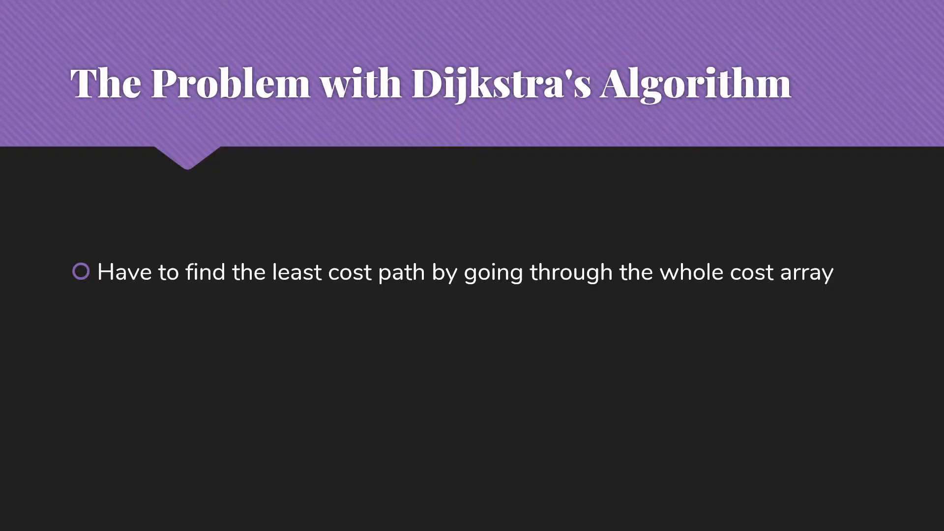
Add the note 'Not a big deal for small graphs' while moving to the Breadth First Search comparison.
type("Not a big deal for small graphs")
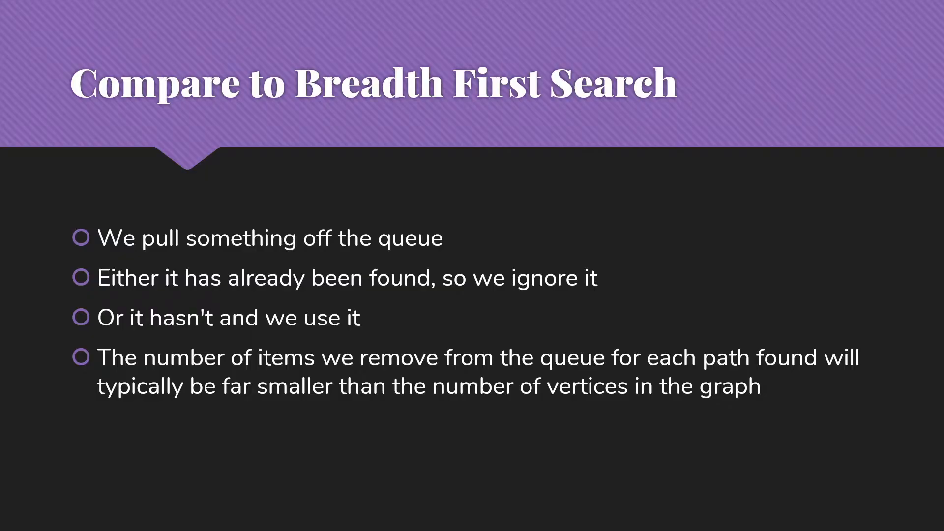
Advance to the 'What about Dijkstra's Algorithm?' slide on priority queues by total path cost.
key("Right")
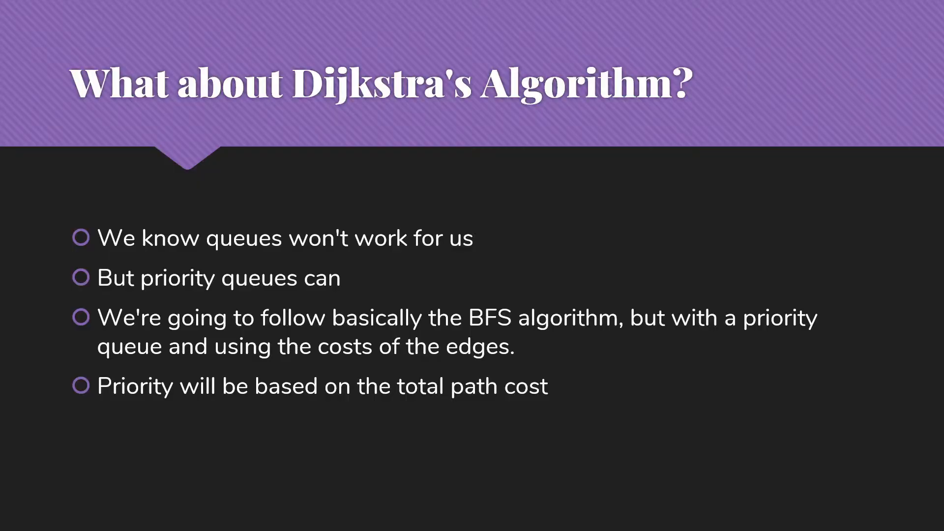
key("Right")
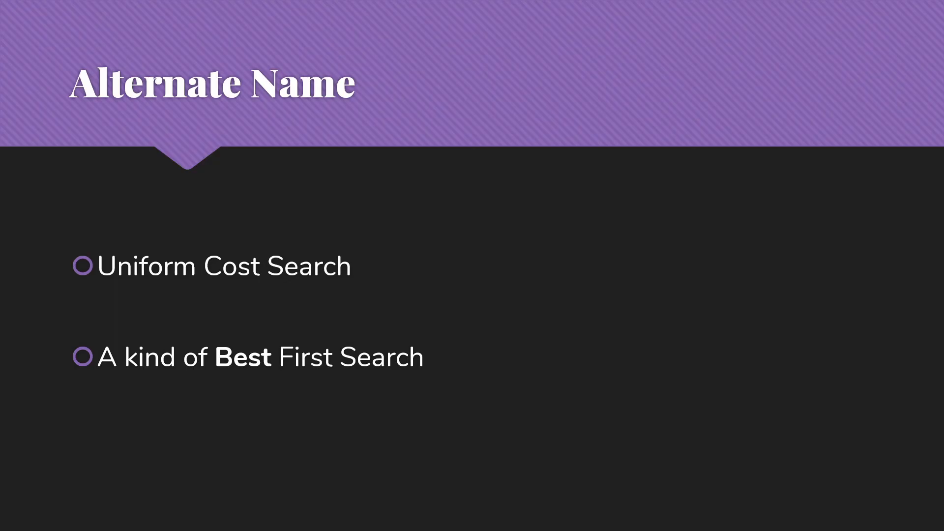
Advance from the Alternate Name slide to the closing Thanks slide.
key("Right")
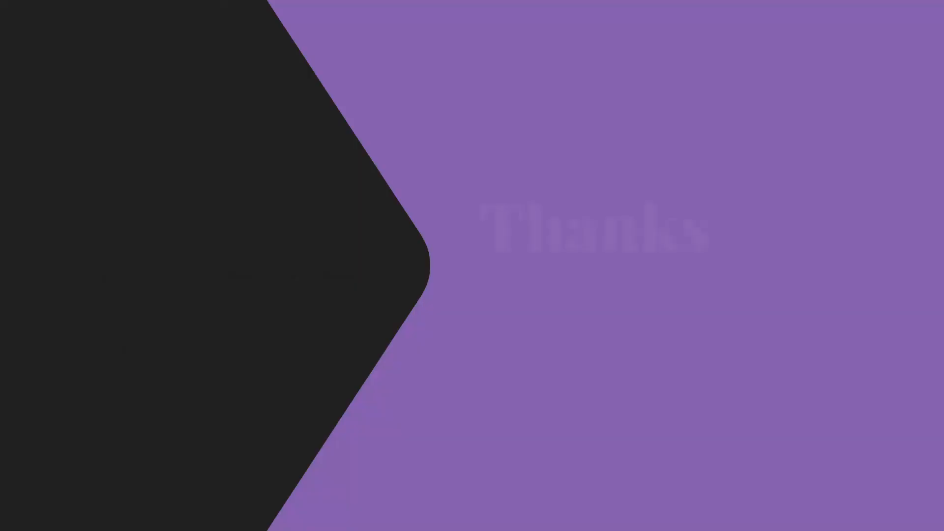